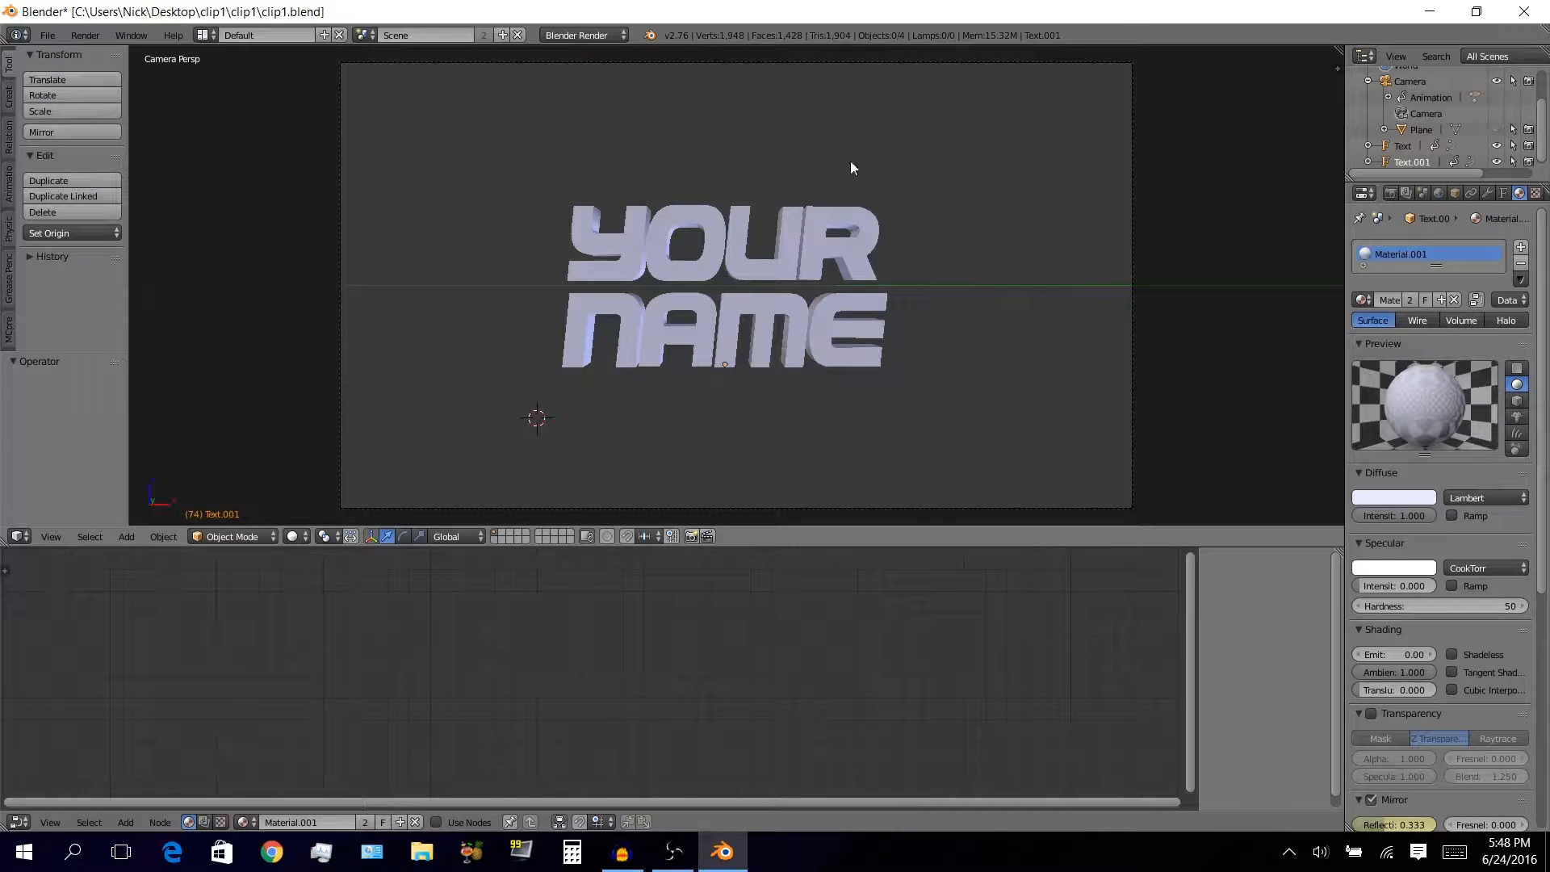
pyautogui.moveTo(730, 120)
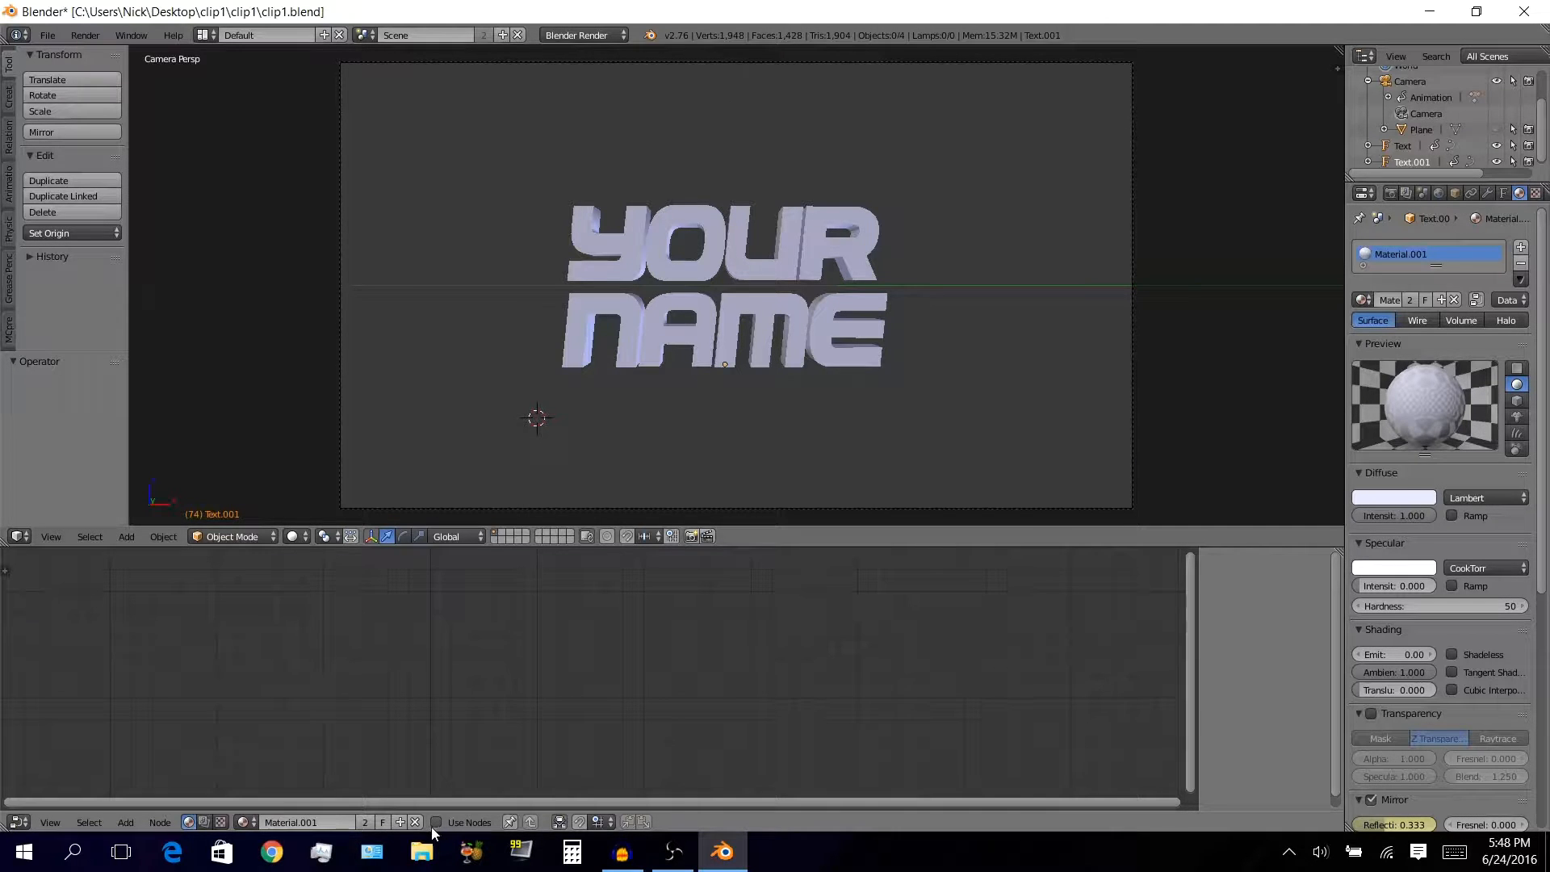
# Enable Use Nodes on the text material, switch to Cycles Render, and assign the existing material.
pyautogui.click(436, 822)
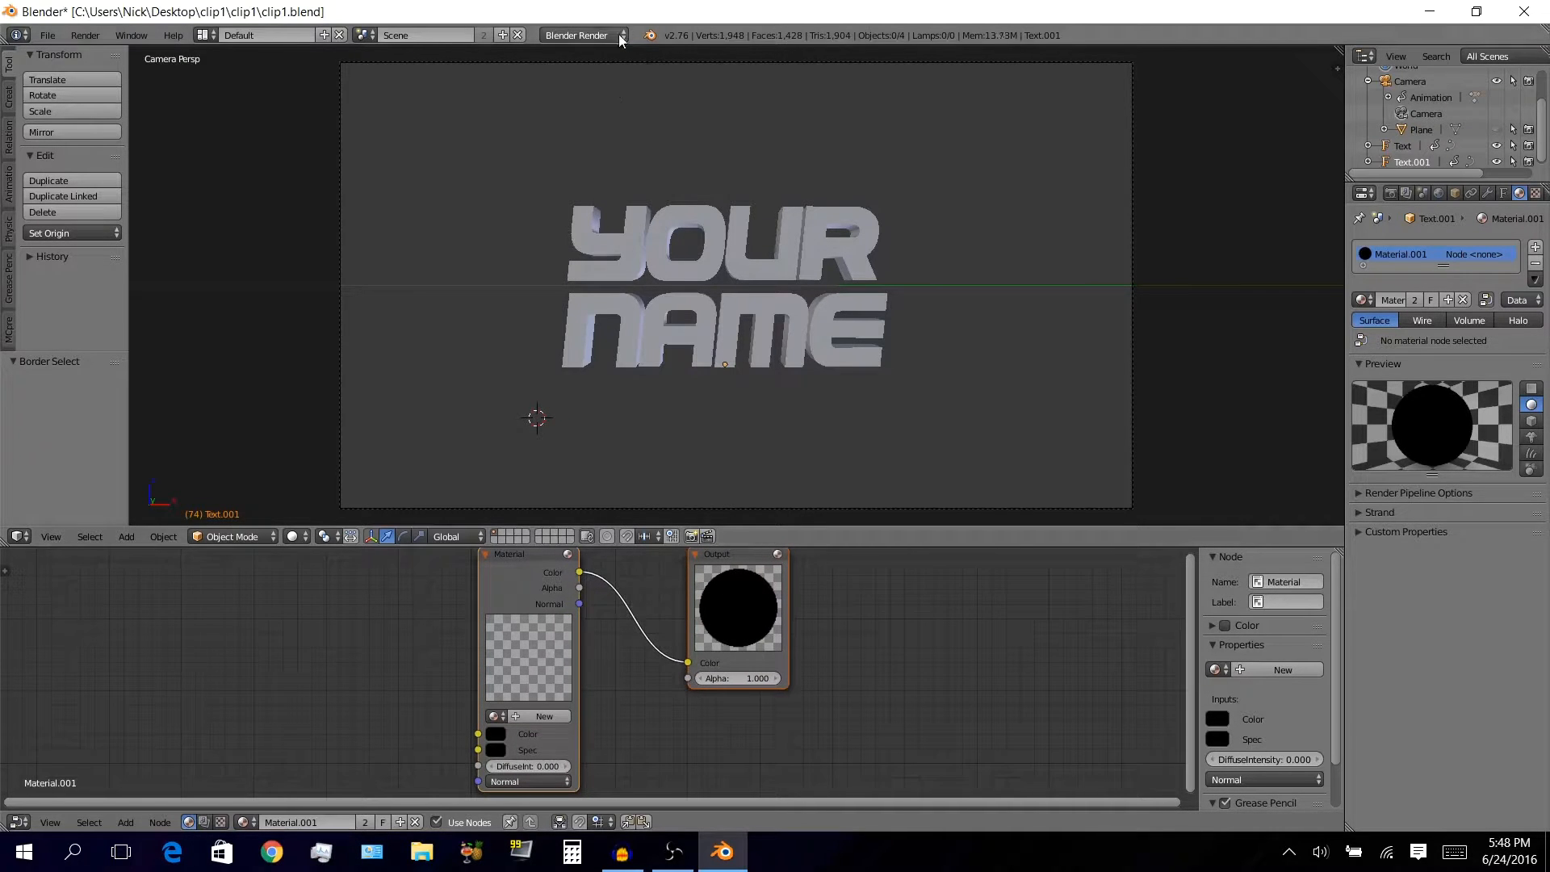
pyautogui.click(576, 34)
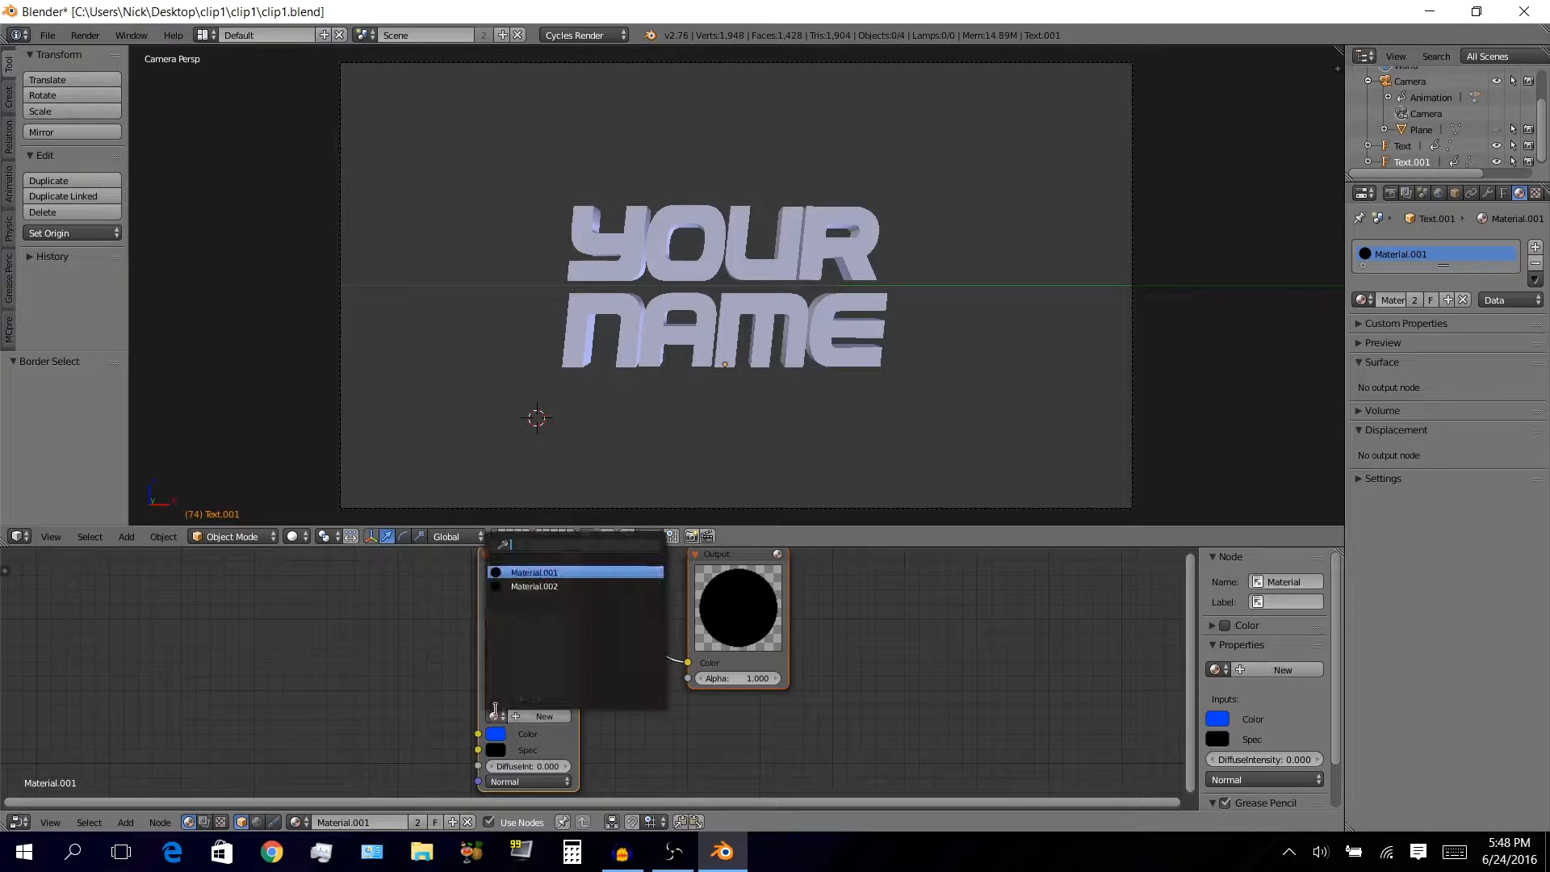
pyautogui.click(534, 572)
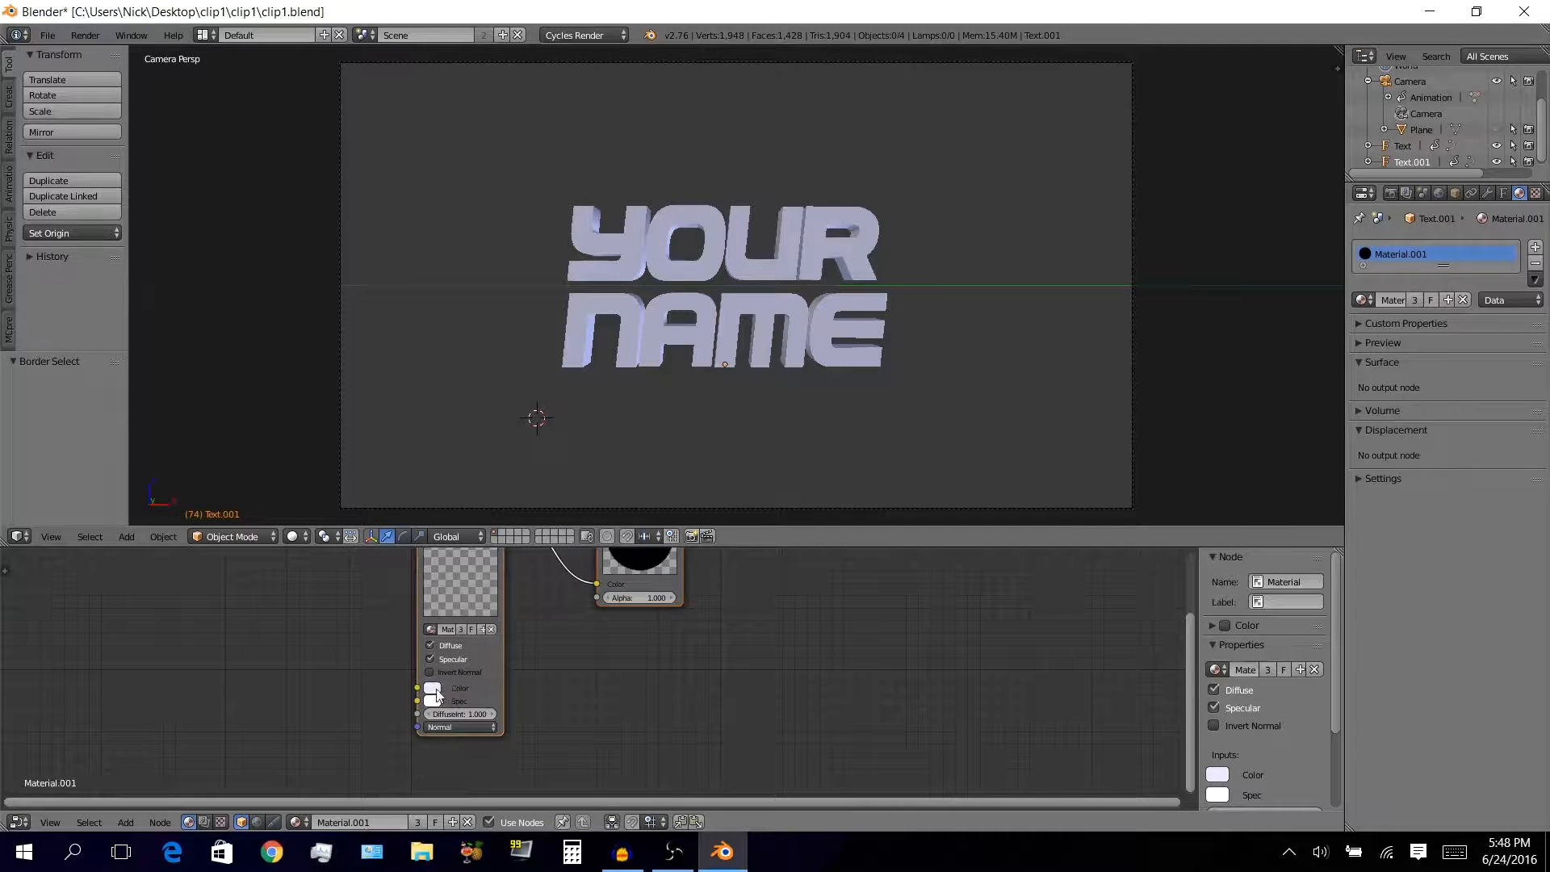
# Set the Material node's diffuse colour to red and select the YOUR NAME text.
pyautogui.click(460, 688)
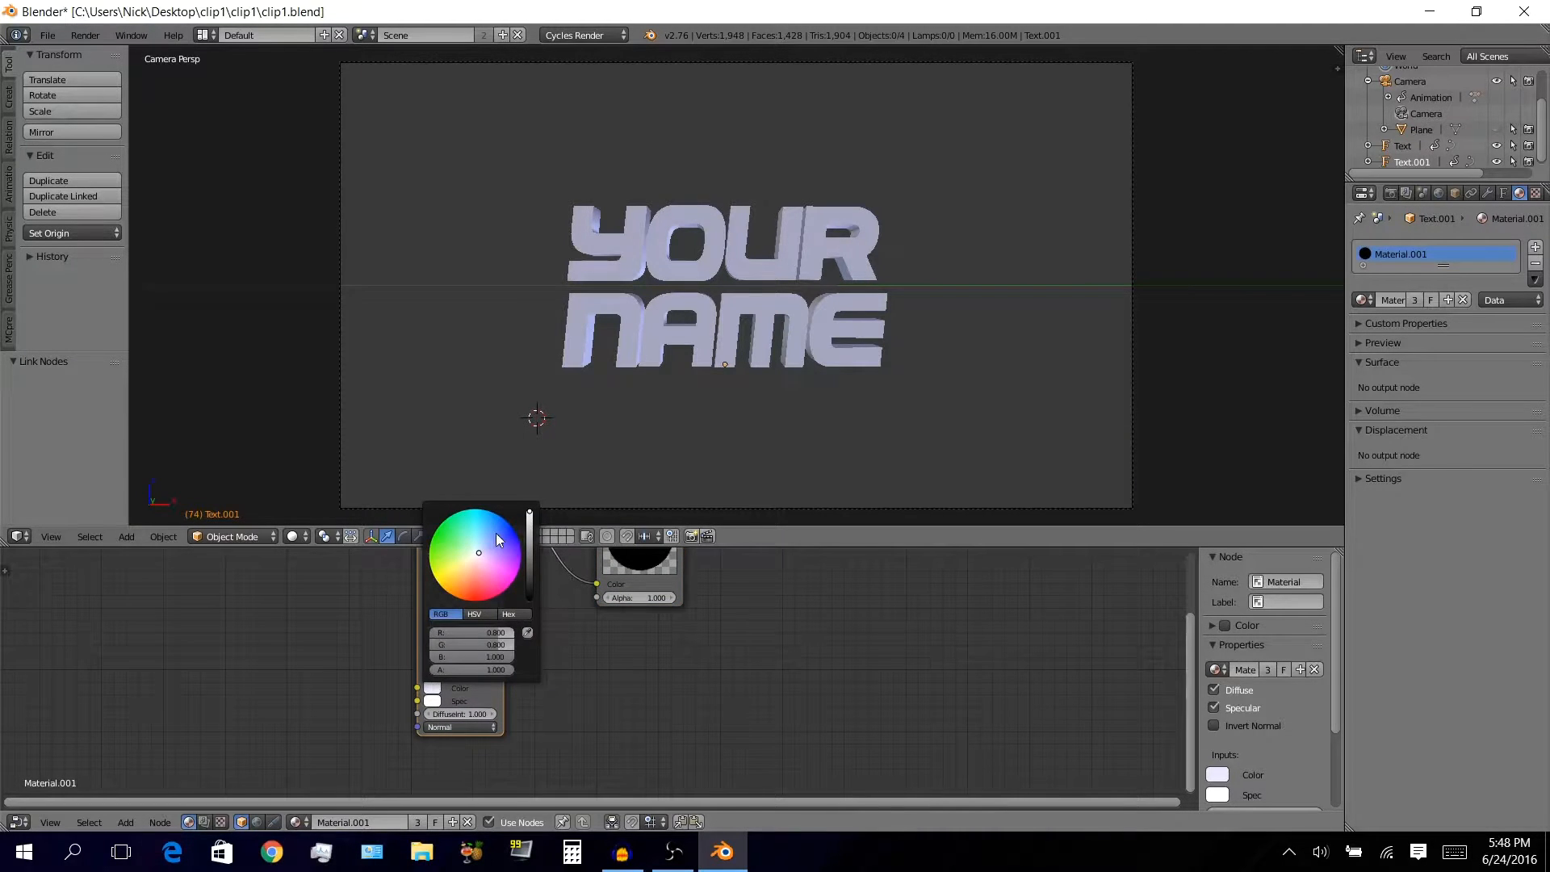
pyautogui.click(507, 562)
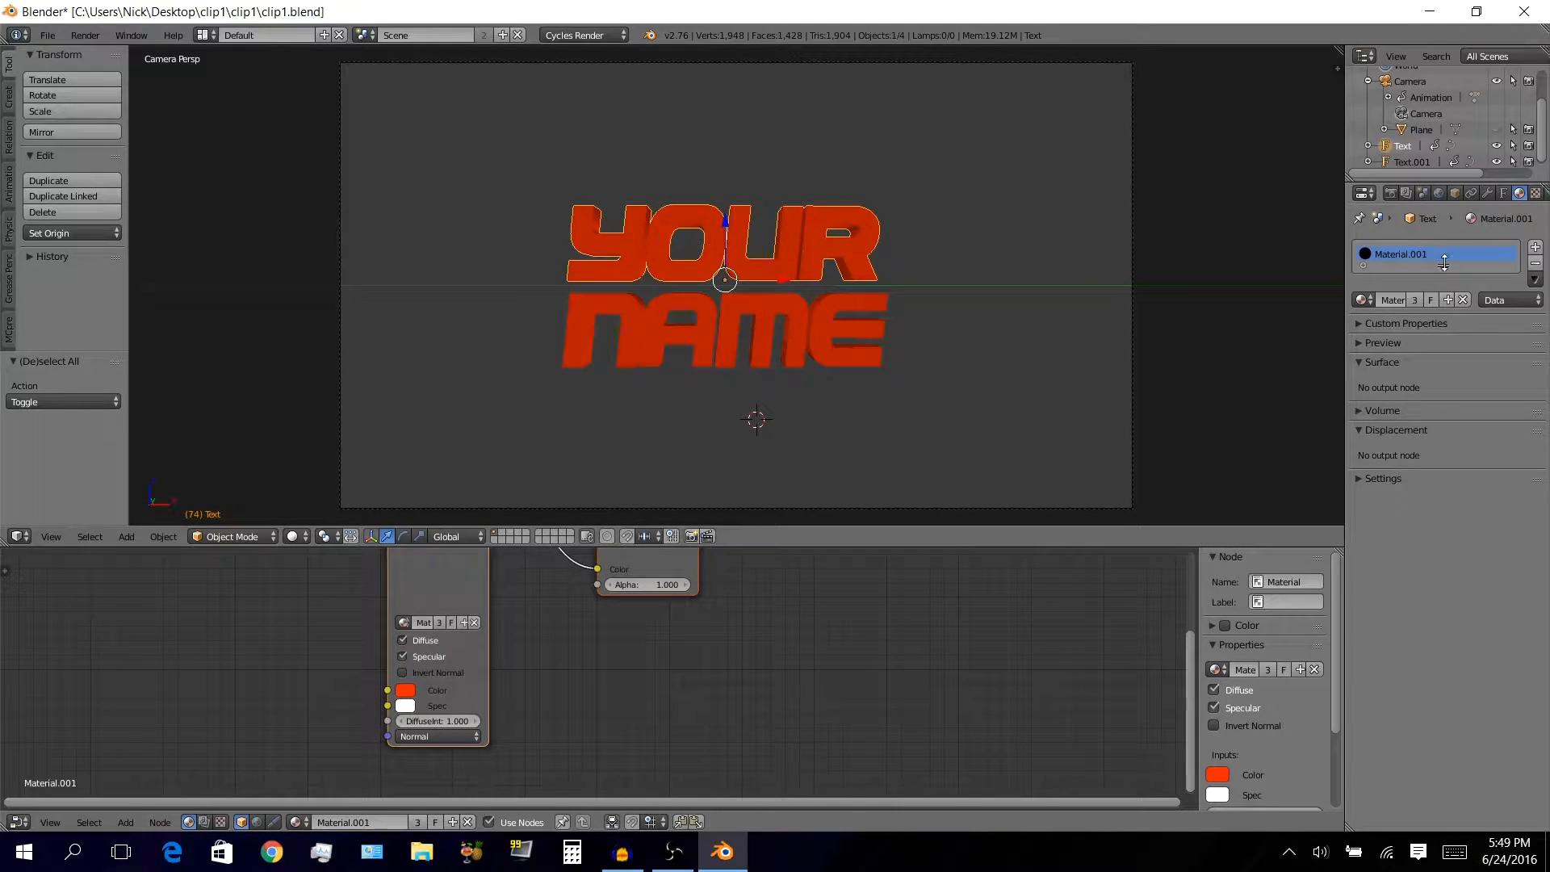
pyautogui.rightClick(1434, 253)
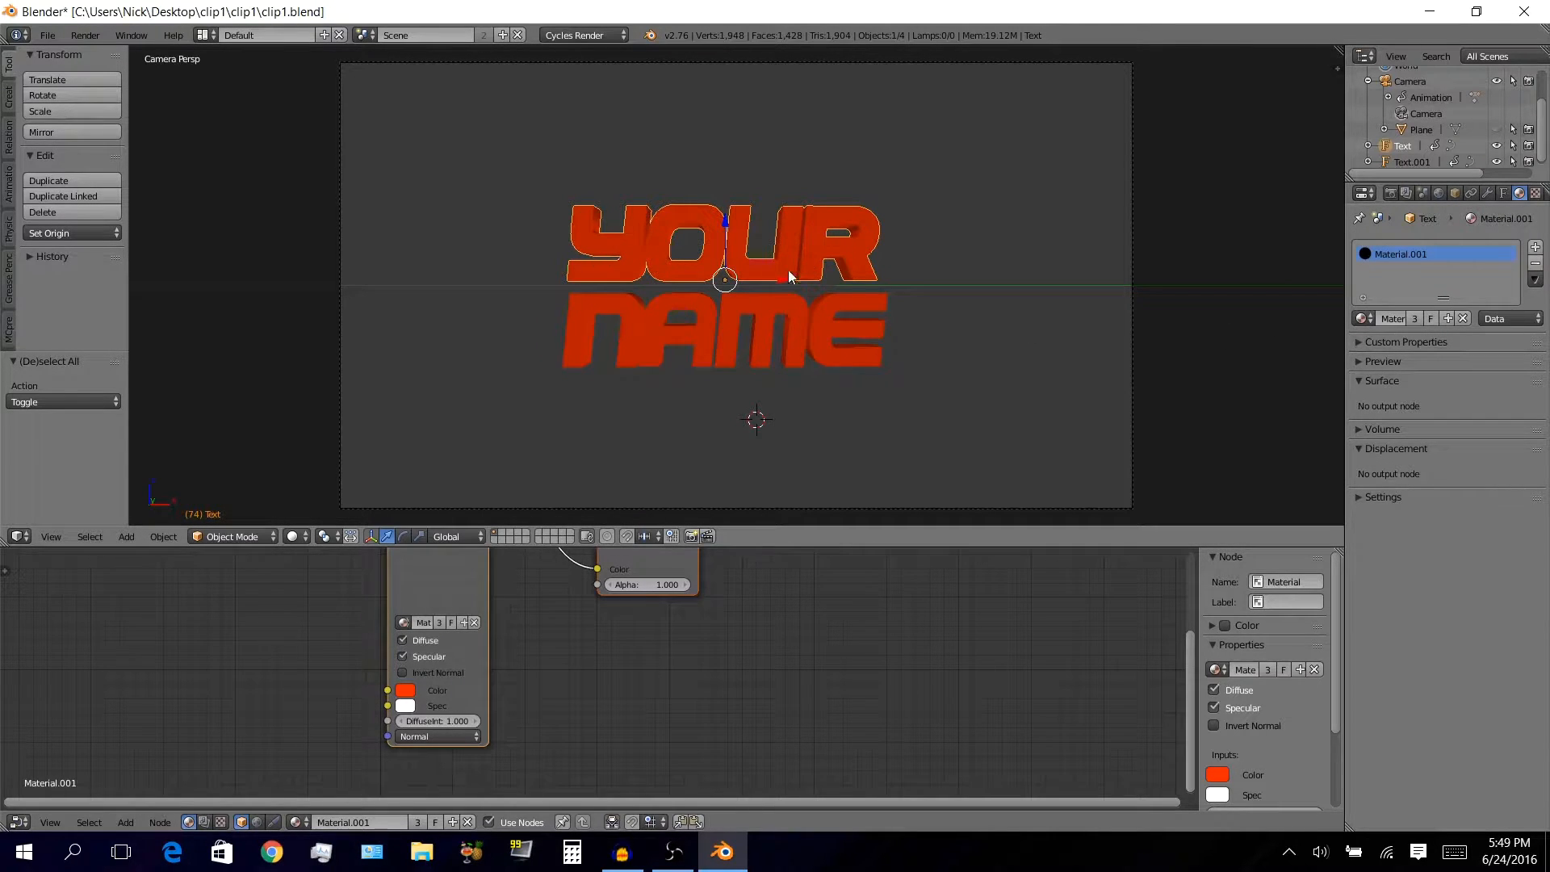
pyautogui.moveTo(853, 281)
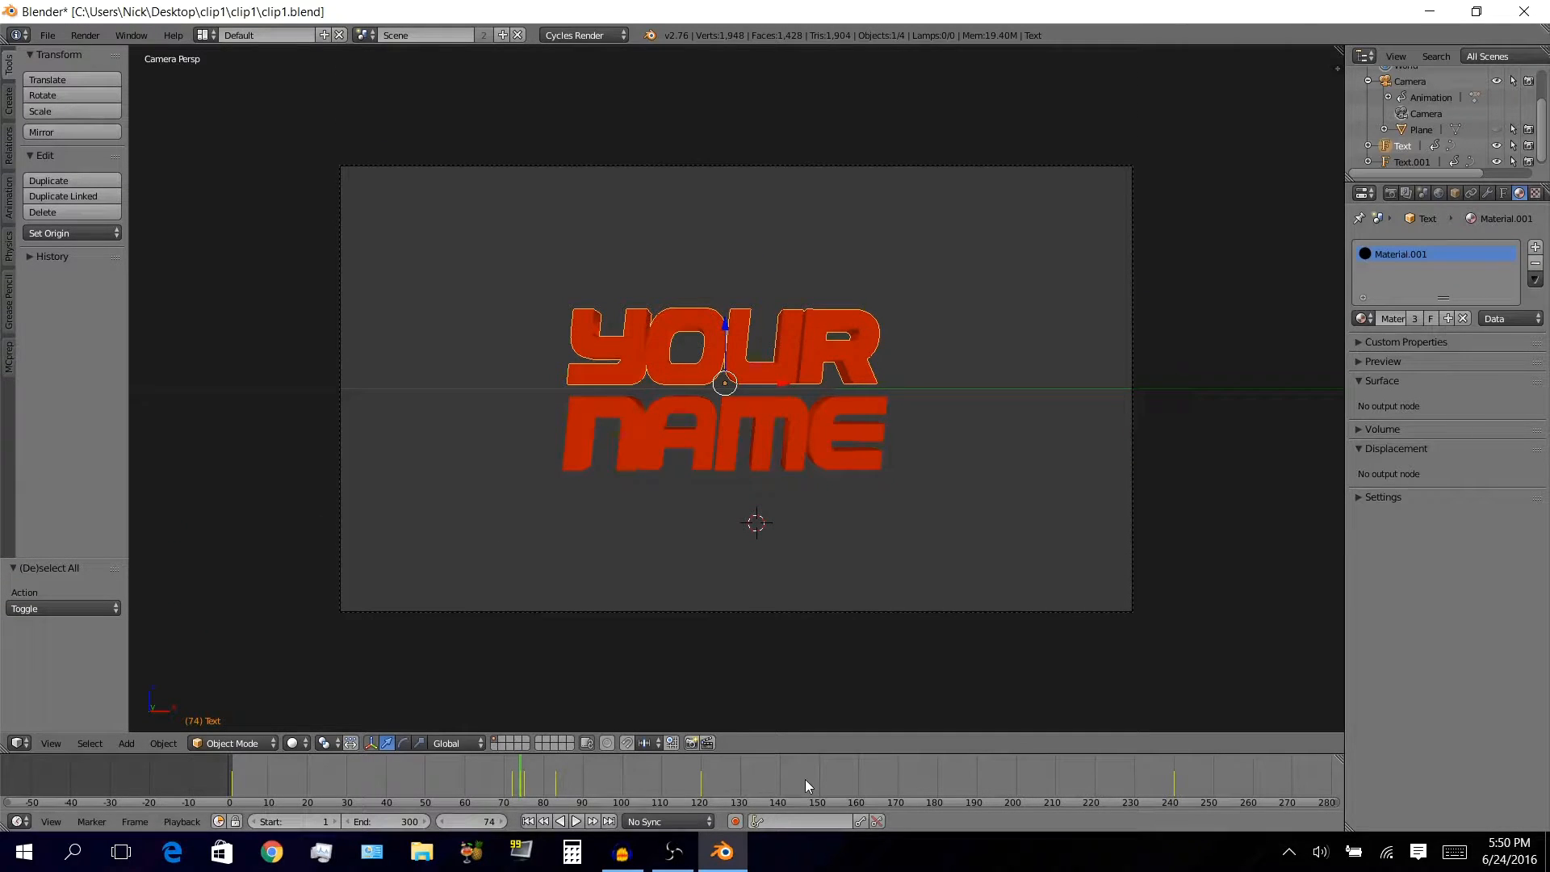
pyautogui.moveTo(374, 786)
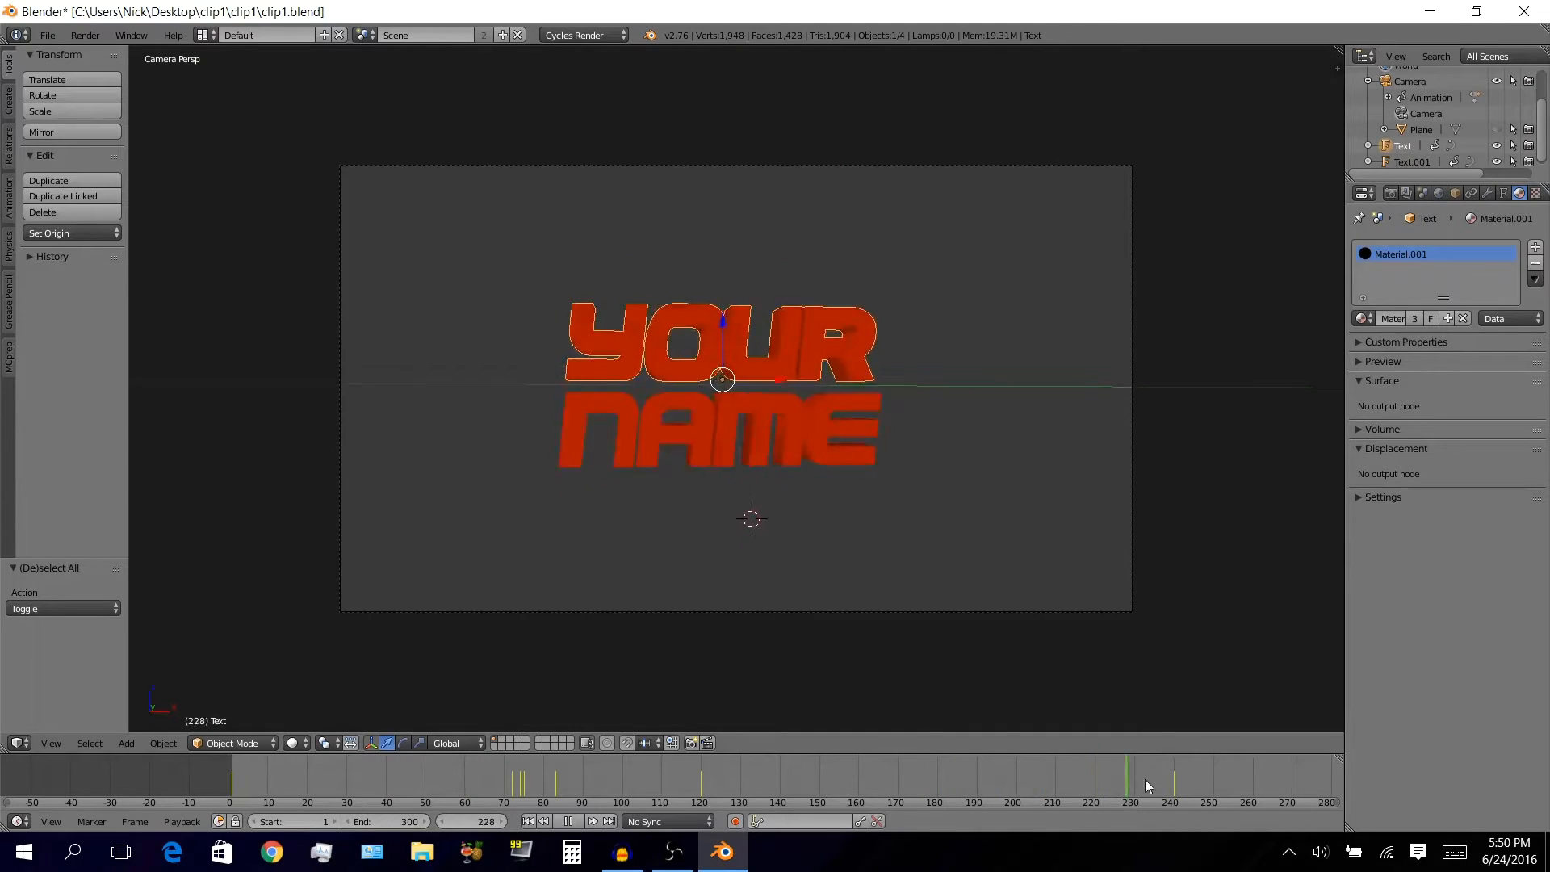
# Scrub the timeline past frame 85 and set the current frame to 88.
pyautogui.click(534, 780)
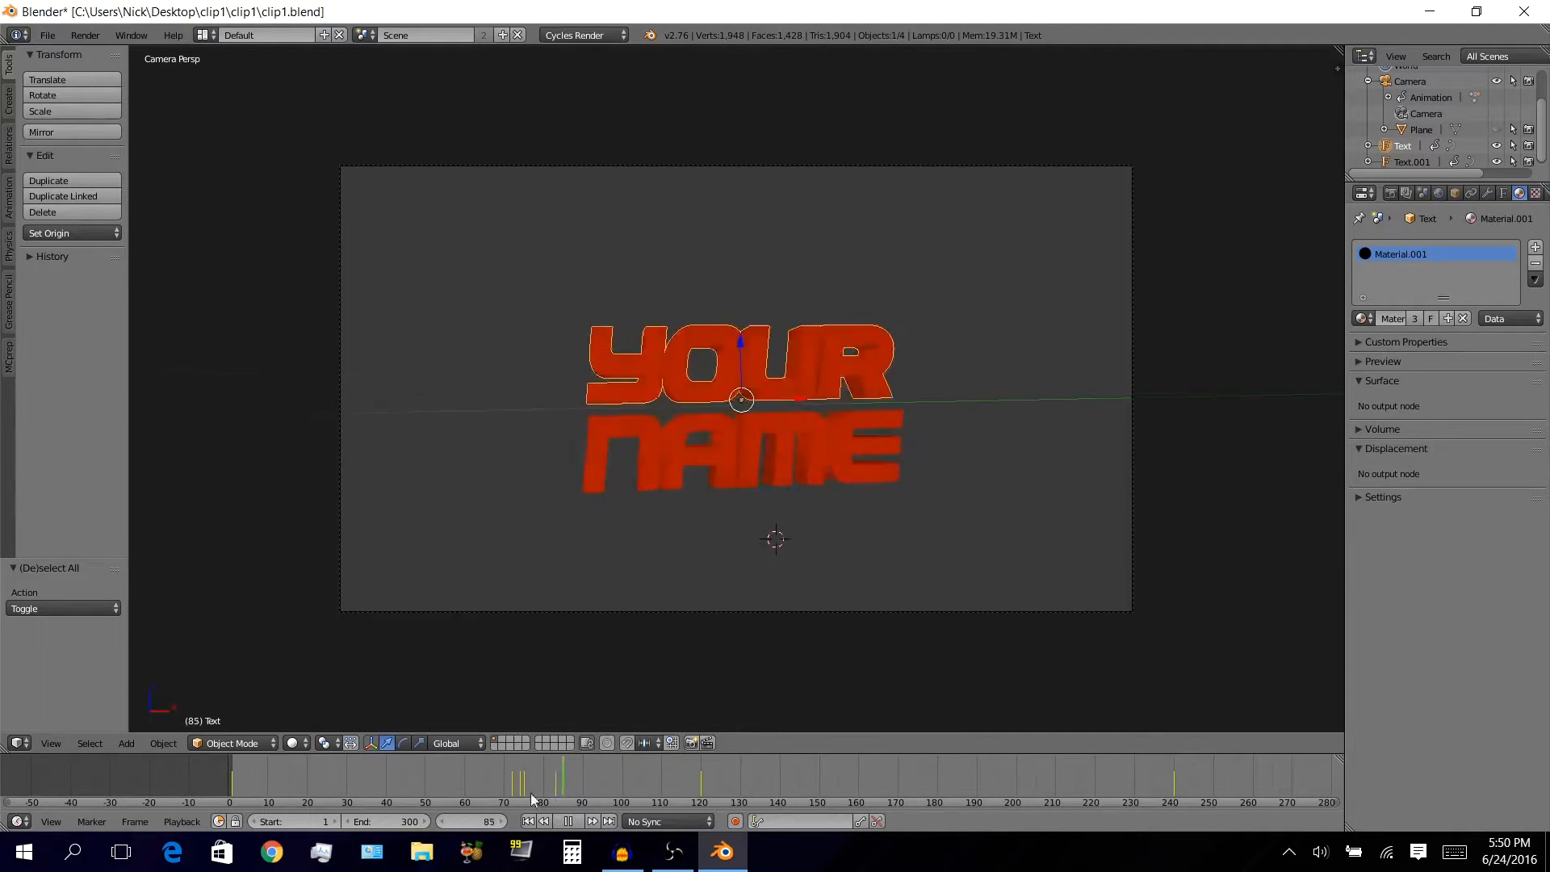
pyautogui.click(307, 781)
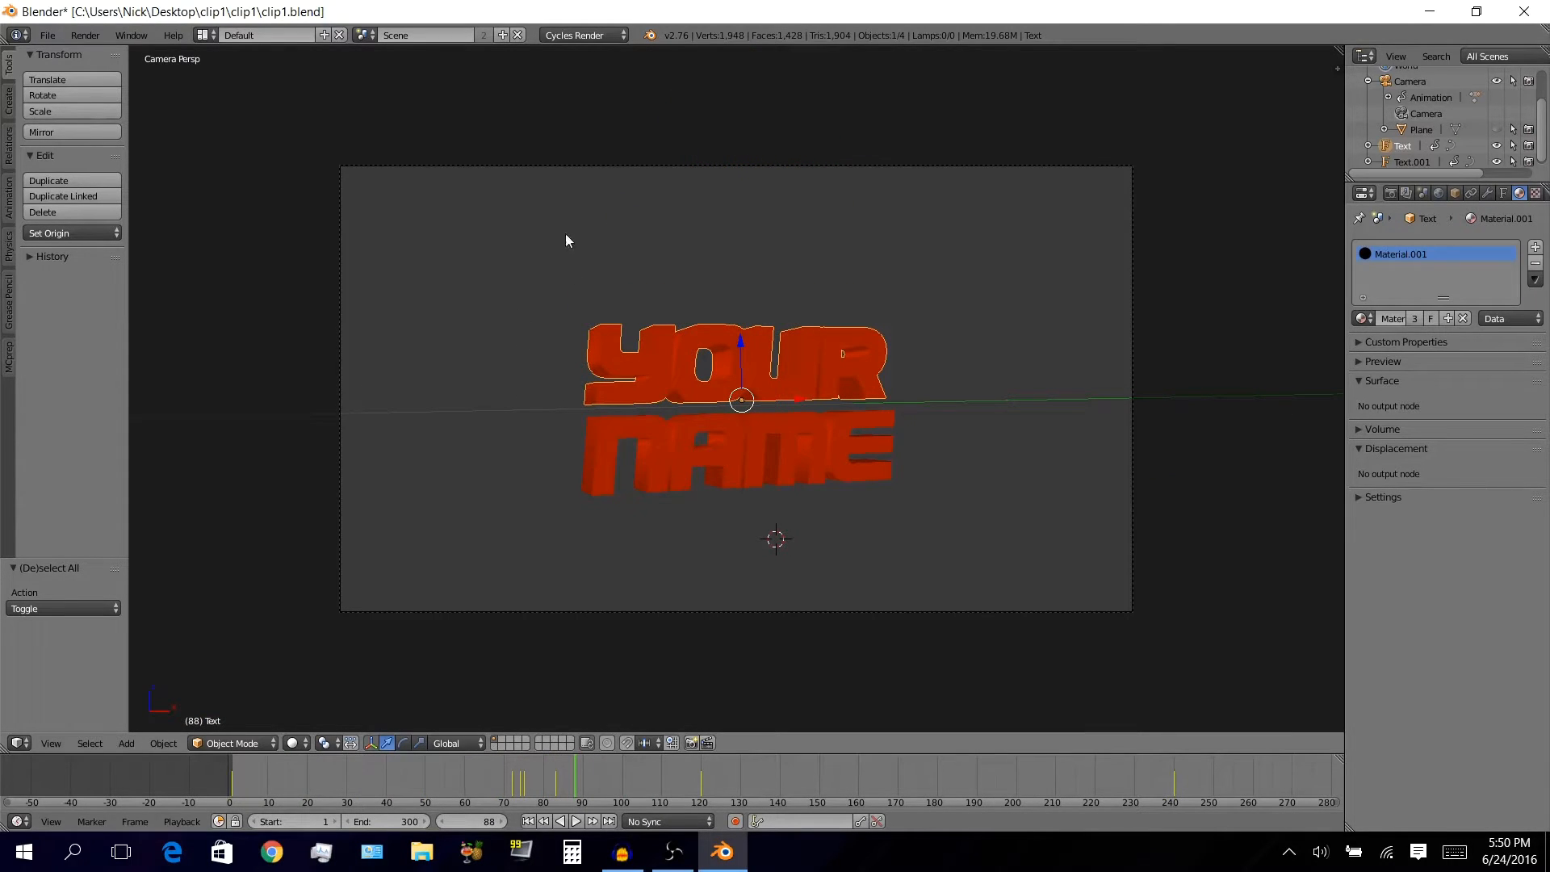
pyautogui.moveTo(583, 35)
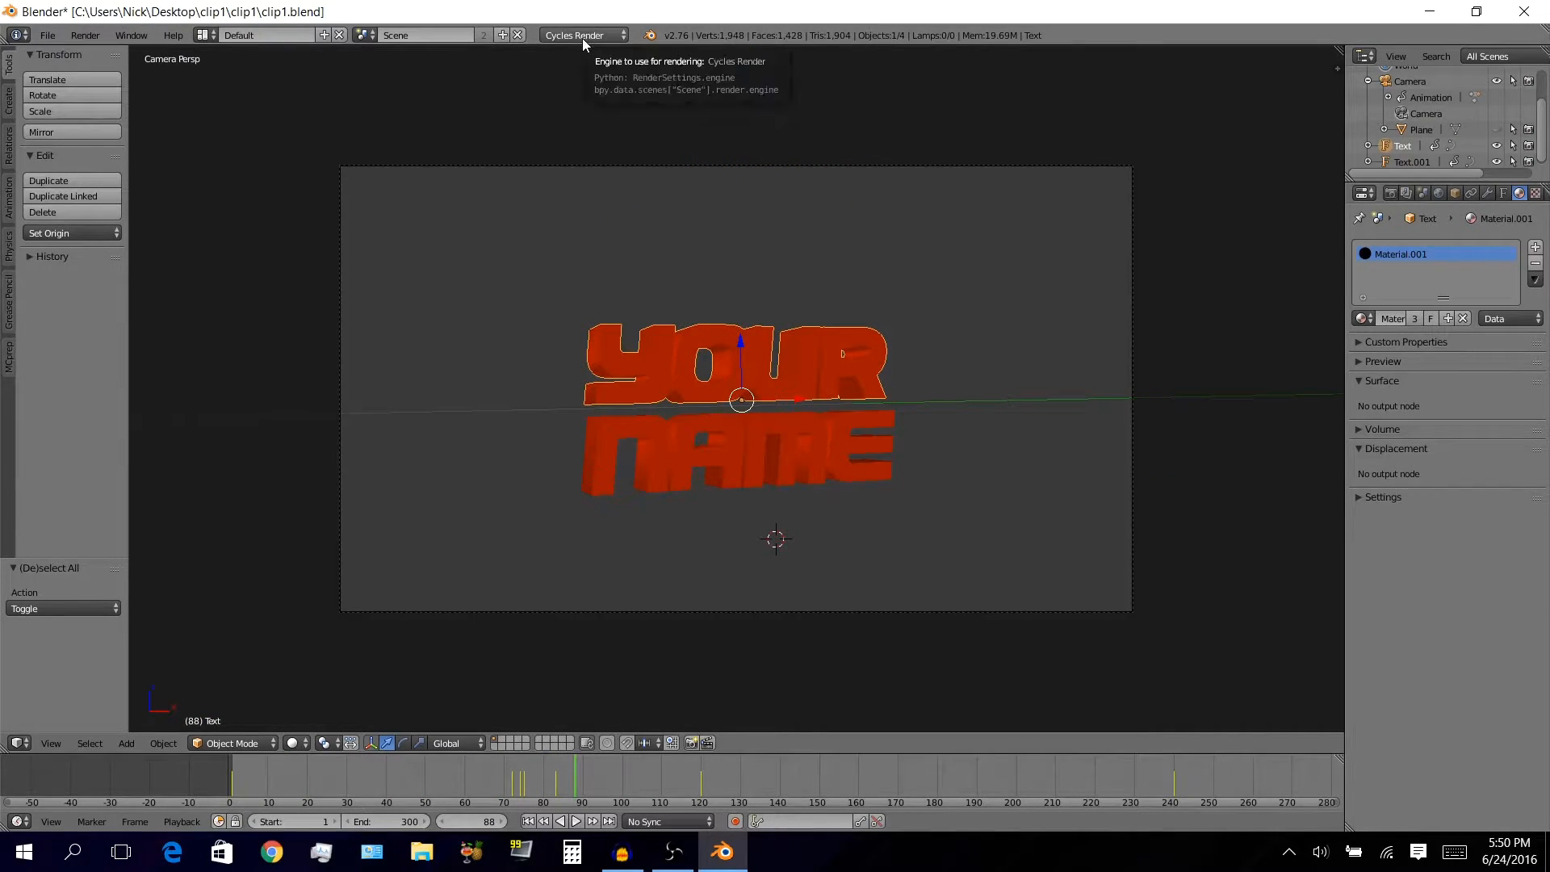
pyautogui.moveTo(585, 172)
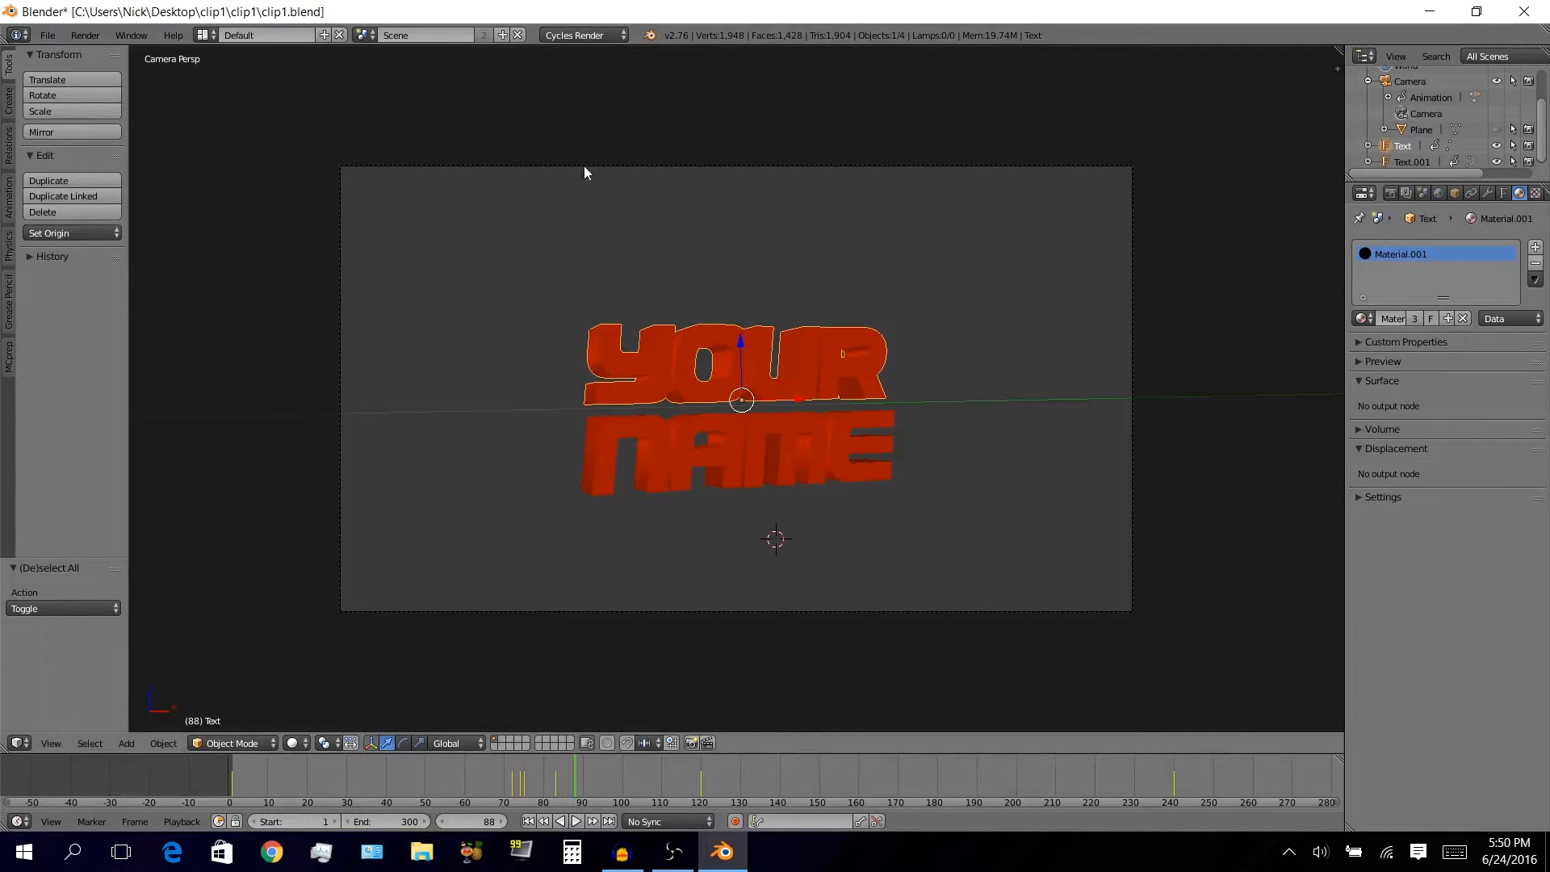
pyautogui.moveTo(521, 397)
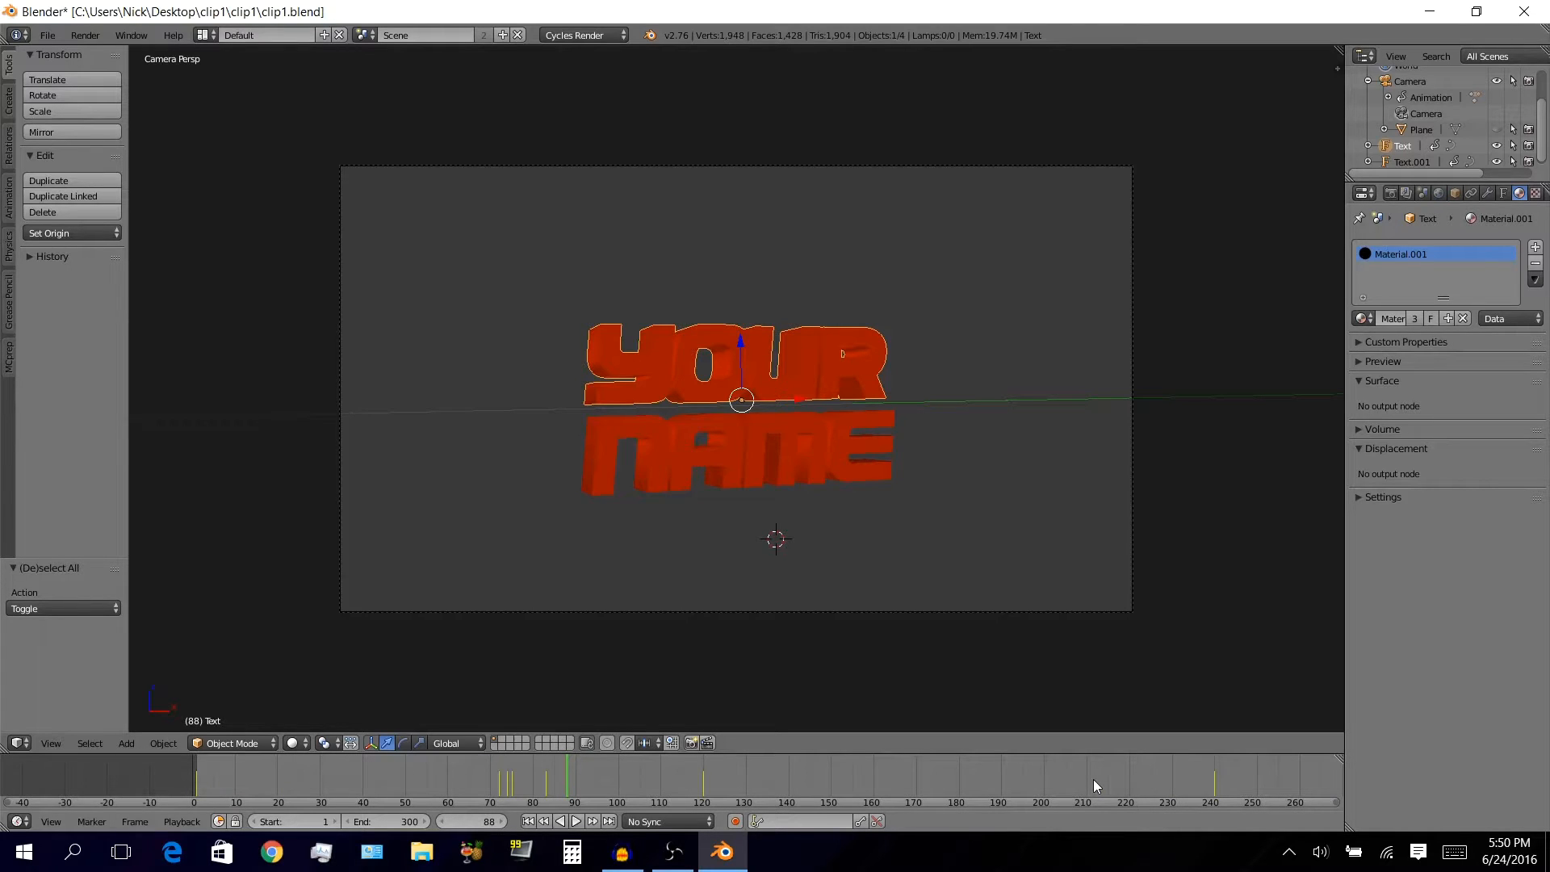
pyautogui.moveTo(1075, 786)
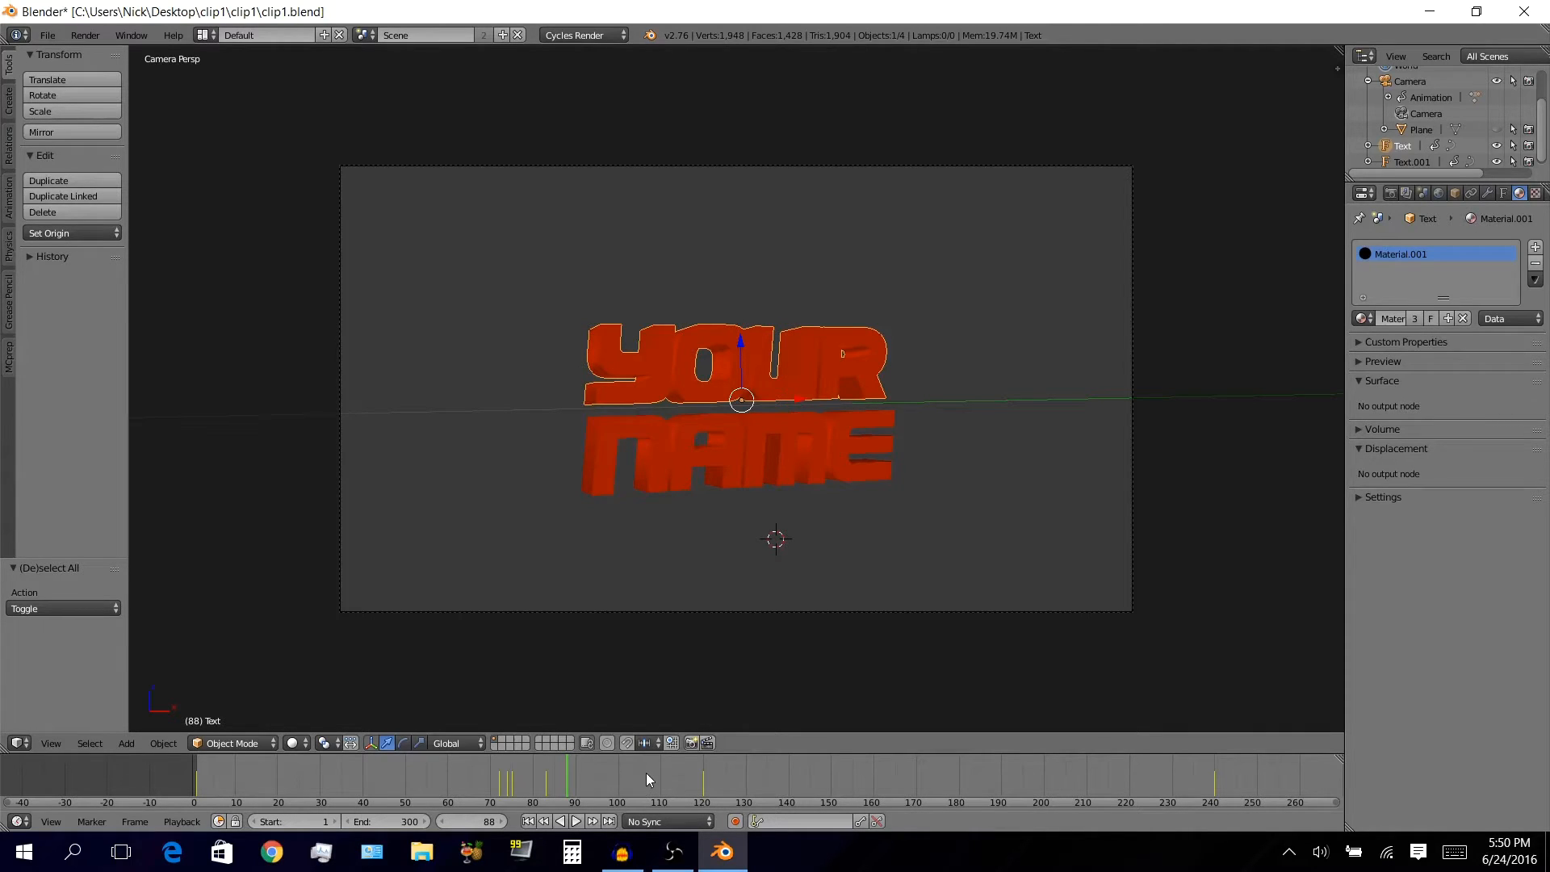
pyautogui.moveTo(669, 784)
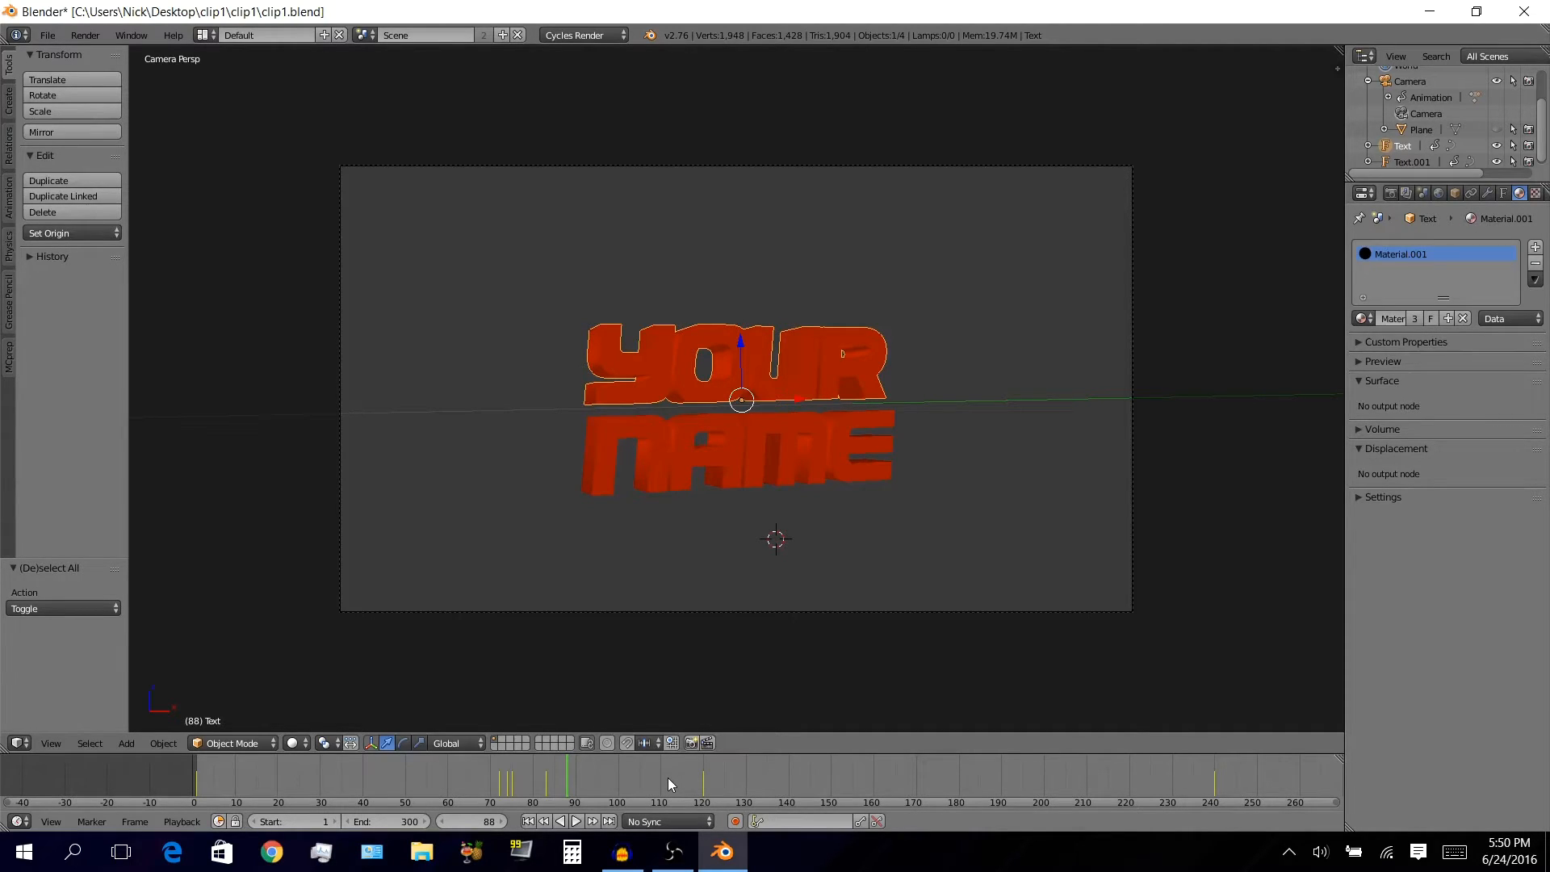